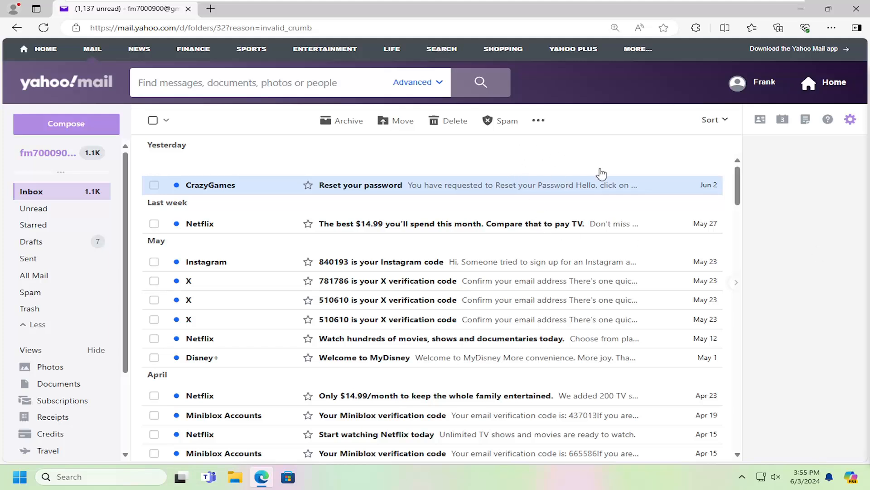
mouse_move(643, 139)
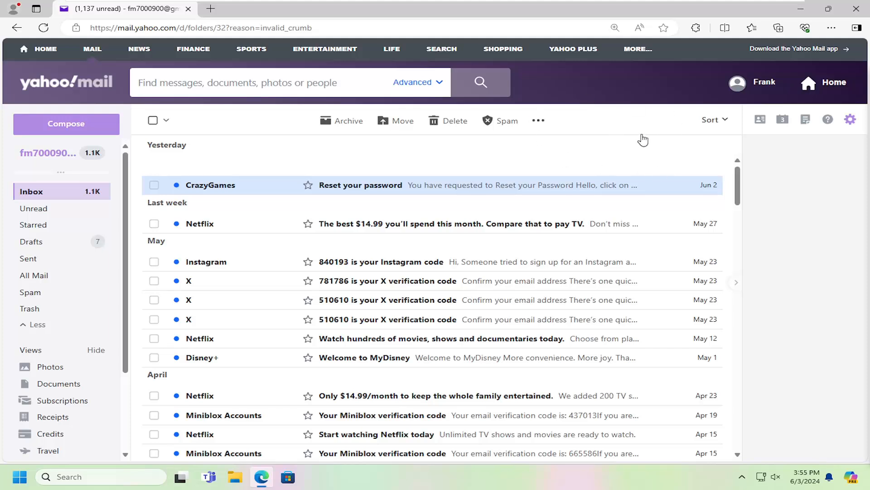
mouse_move(637, 136)
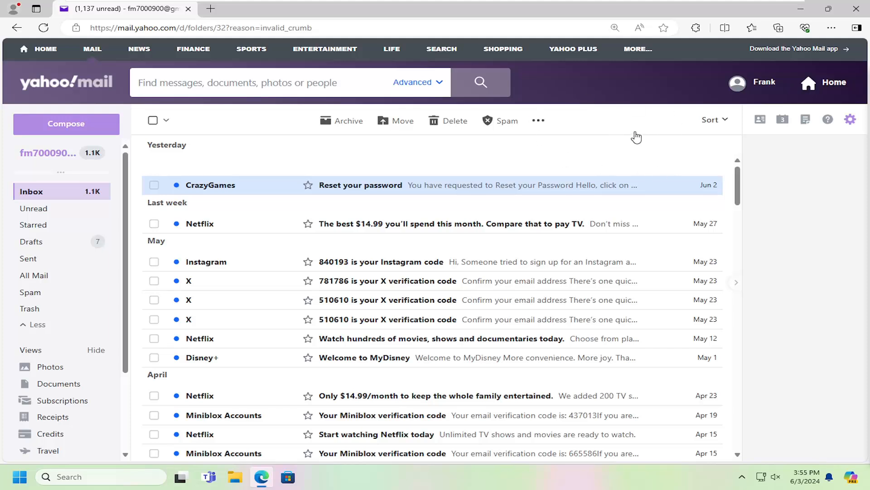
mouse_move(639, 137)
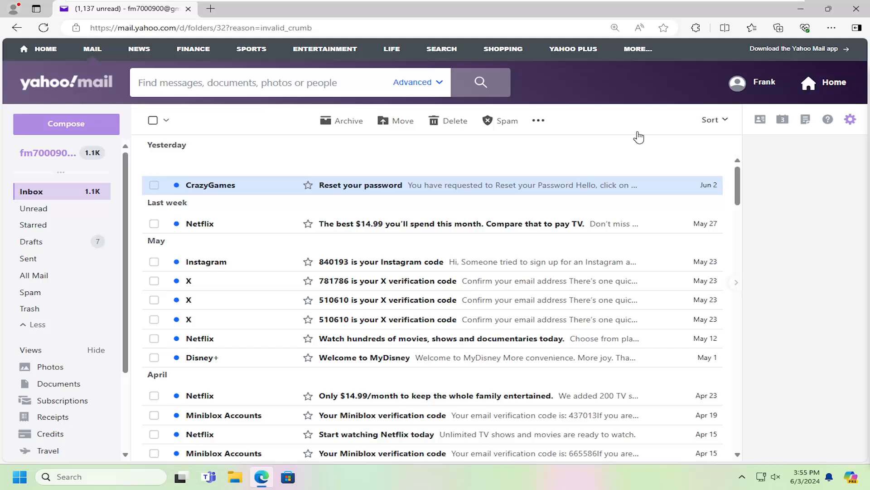
mouse_move(643, 133)
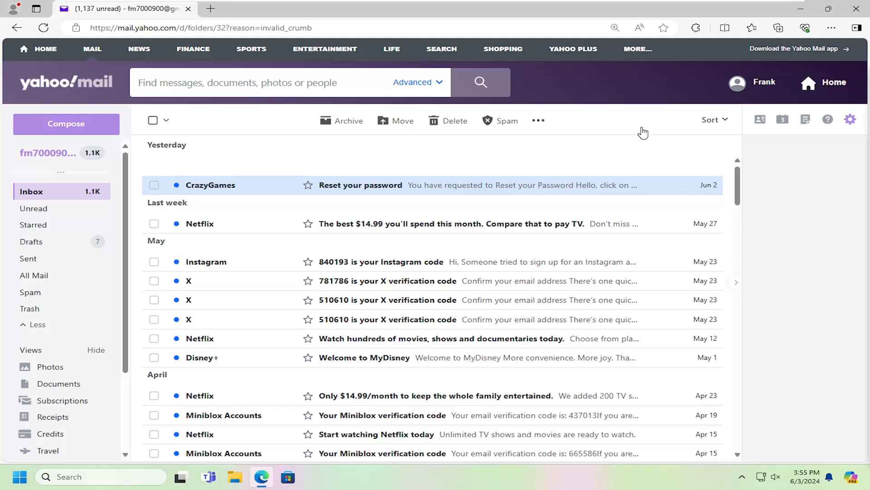
mouse_move(850, 122)
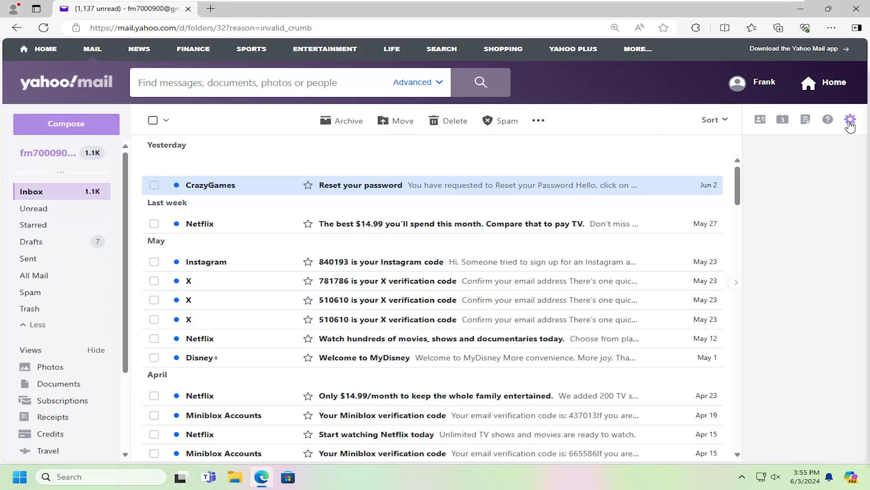
- Apply the orange theme from Settings, then set its colour scheme to Dark
click(849, 120)
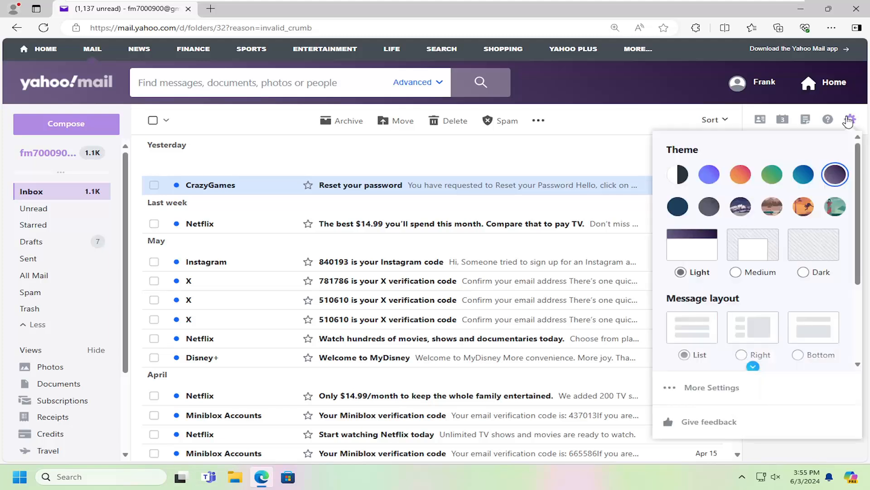
mouse_move(677, 174)
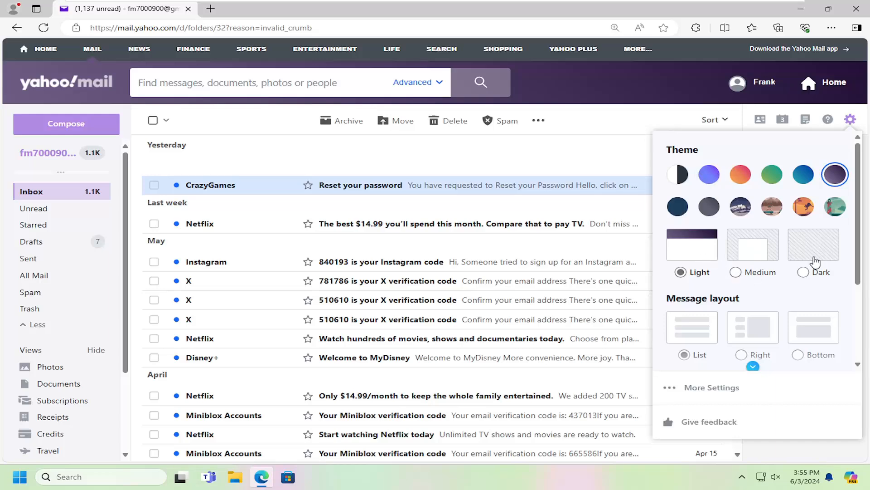
click(803, 272)
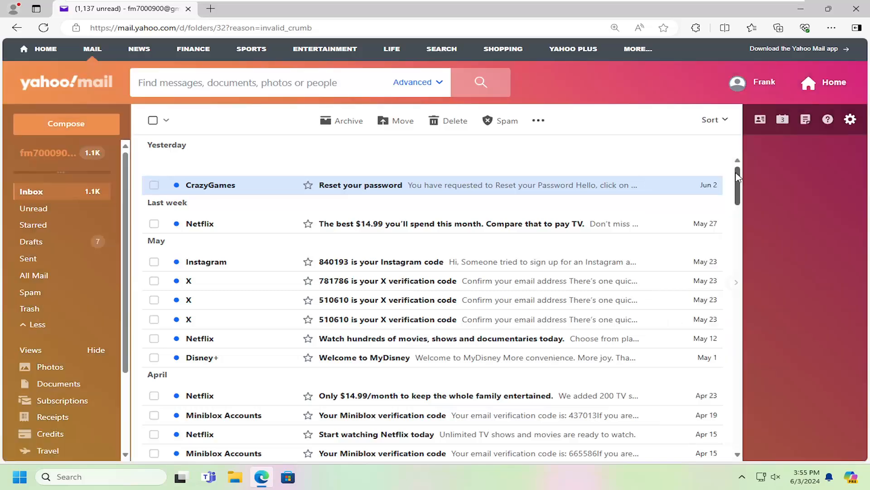
click(850, 119)
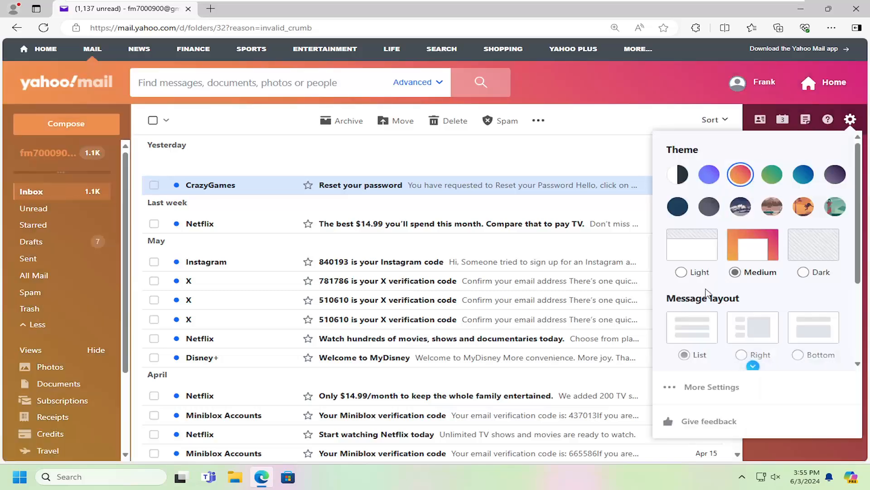
click(803, 272)
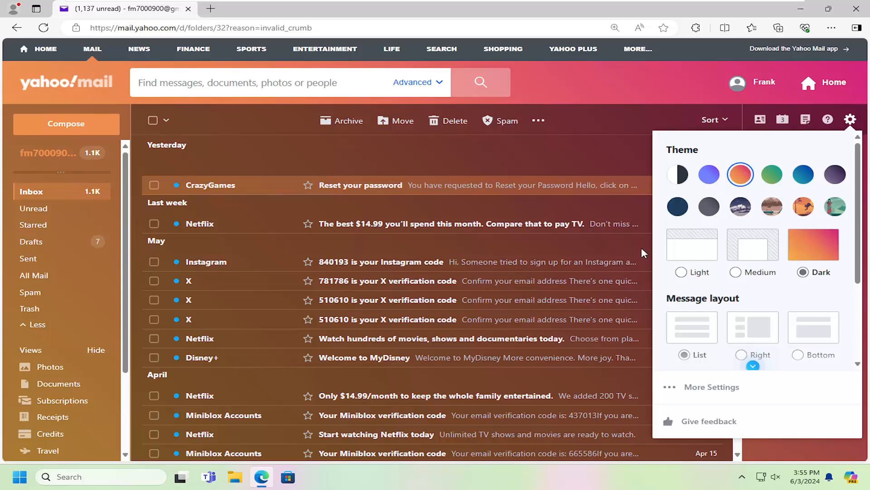
mouse_move(744, 268)
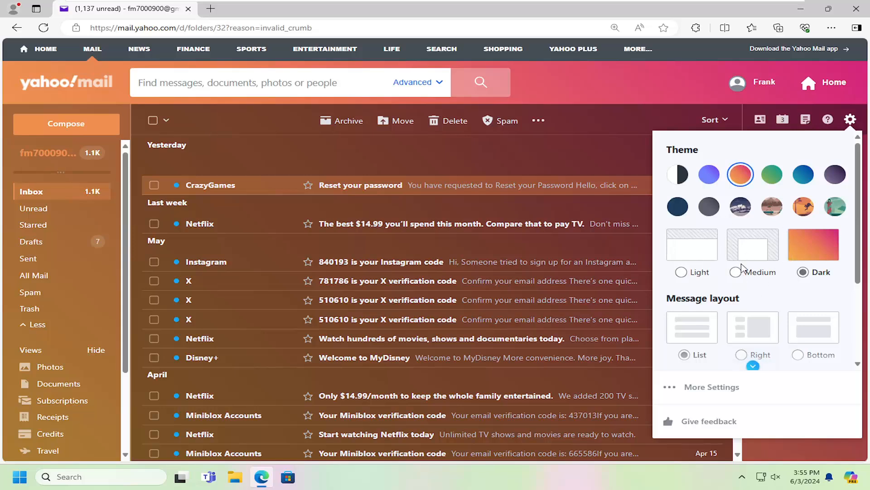
- Try the Medium colour scheme, then settle on Light for the orange theme
click(735, 271)
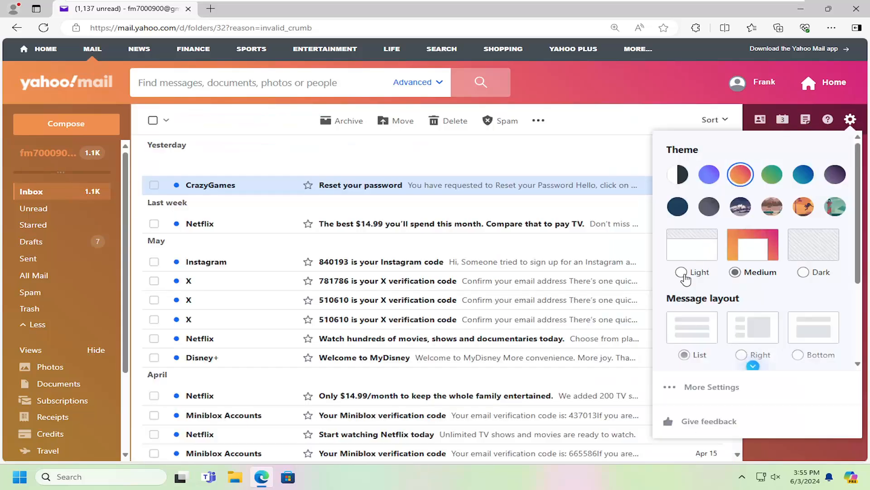
click(681, 272)
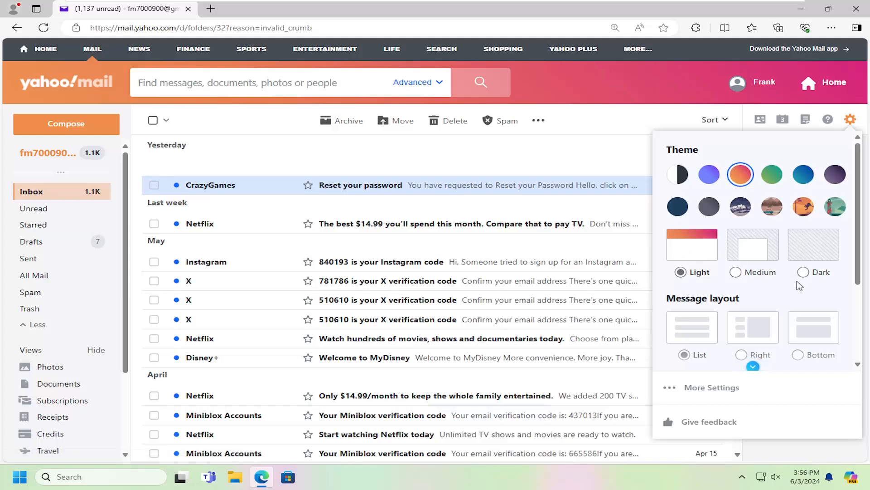
mouse_move(711, 174)
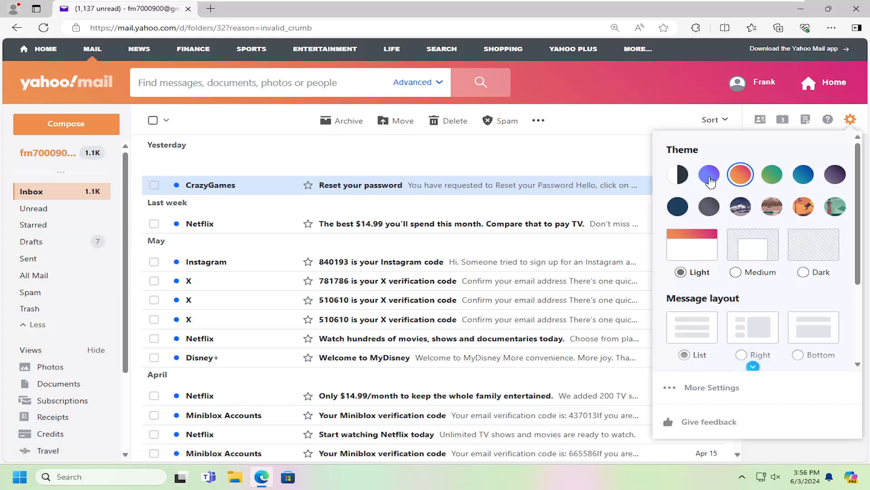
mouse_move(677, 174)
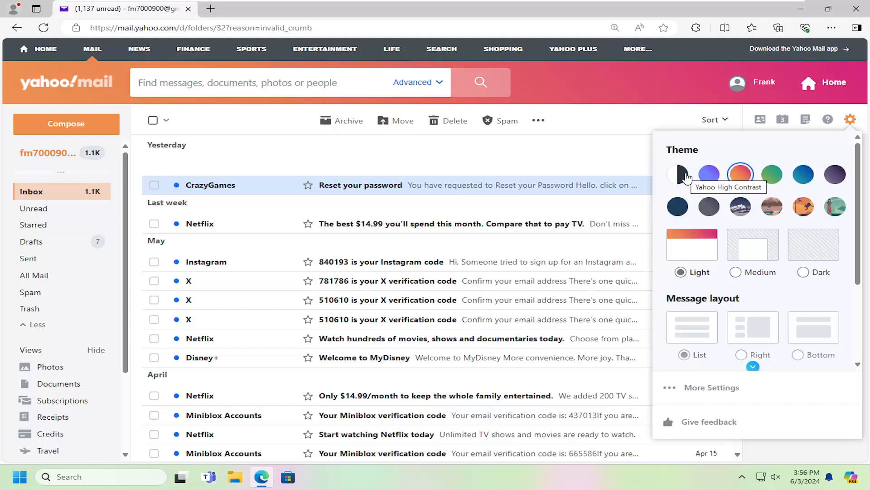
- Try Yahoo High Contrast, apply the blue theme, then close the Settings panel
click(678, 174)
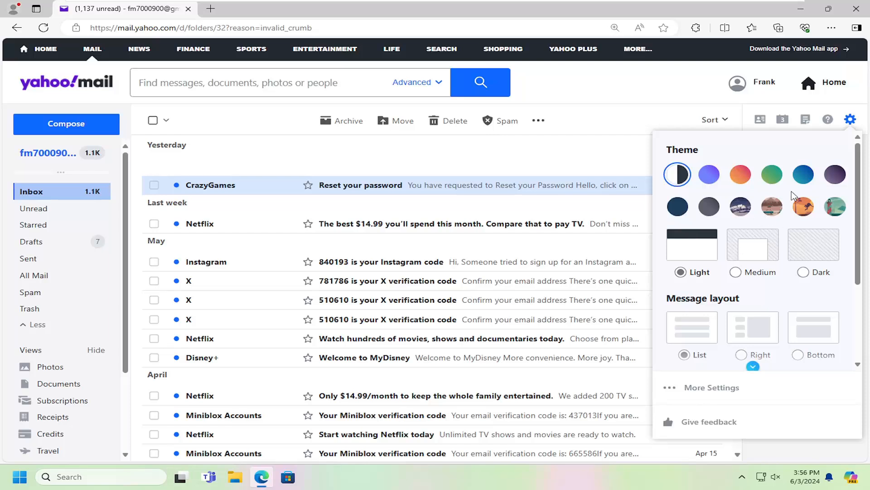
click(803, 174)
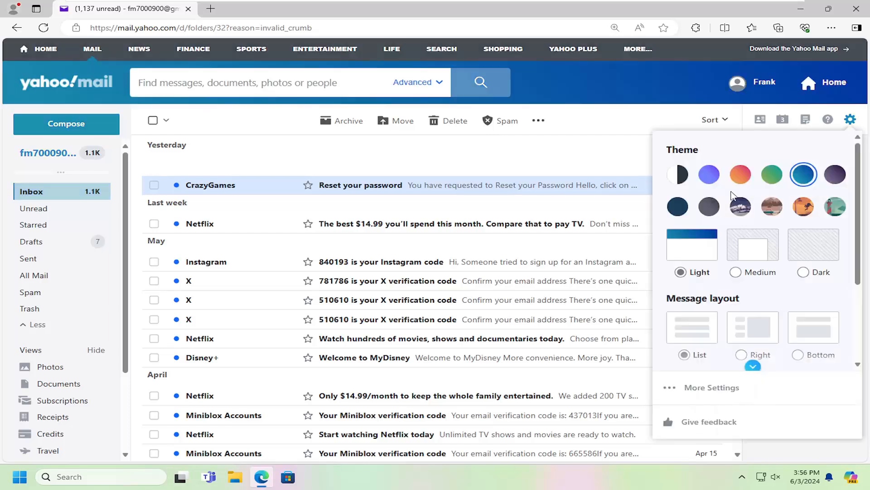
click(850, 118)
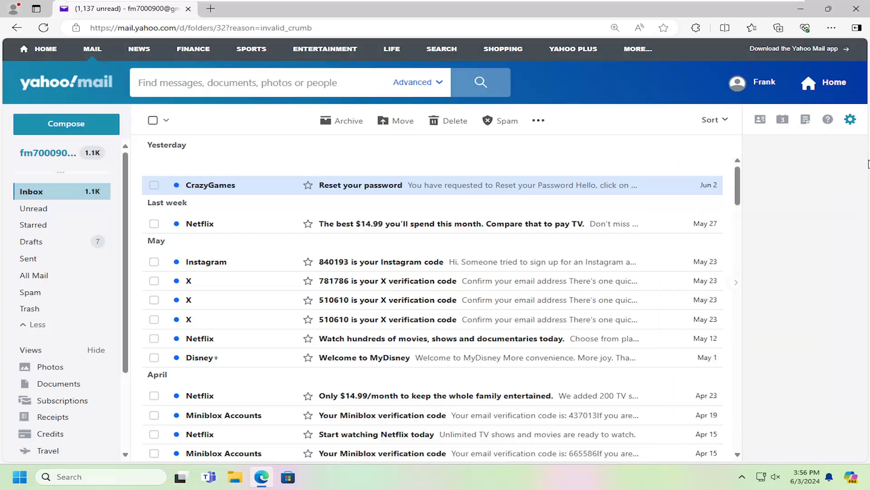